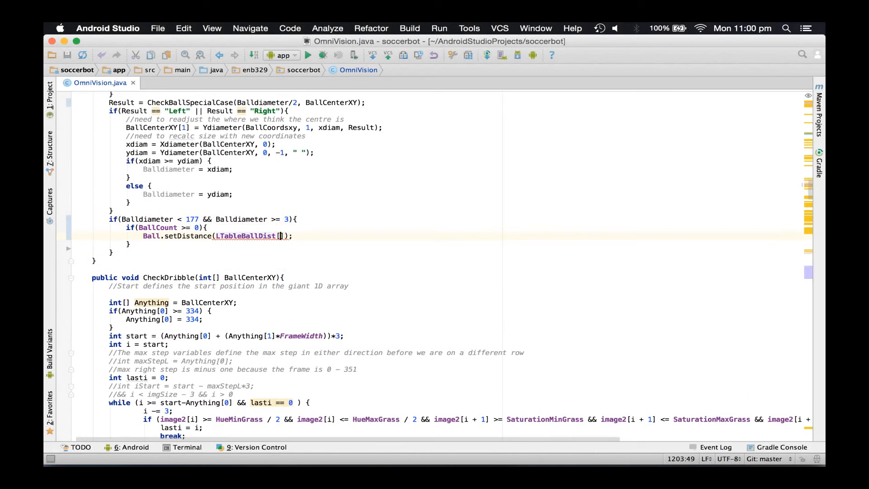
Step: Set the ball's distance from the LTableBallDist lookup inside the ball-count check
text(Ball)
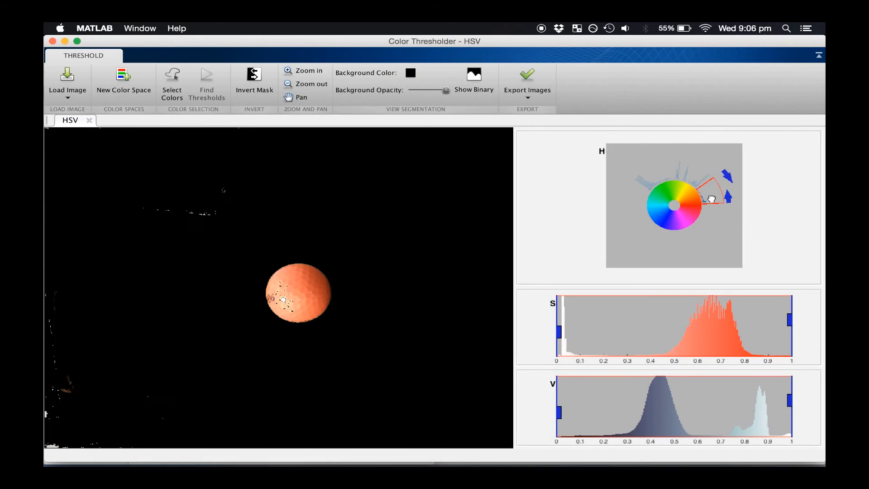
Step: Export BW, maskedRGBImage and inputImage from Color Thresholder to the workspace
click(527, 78)
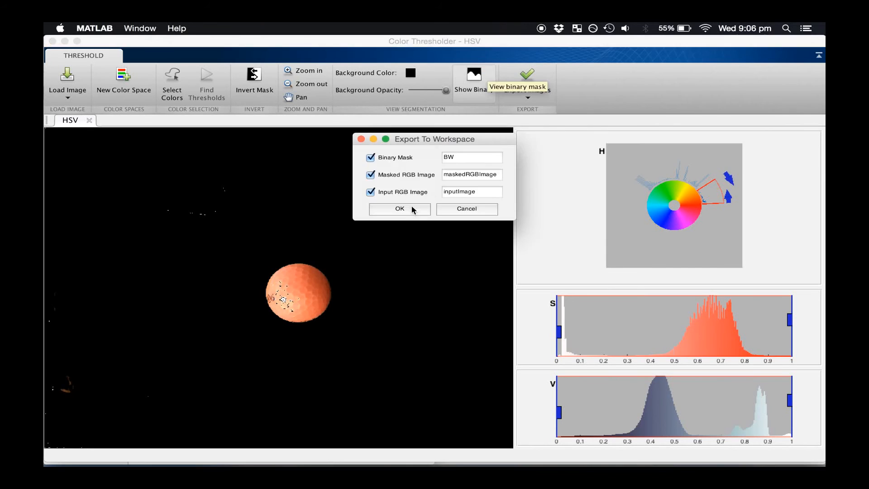
click(399, 209)
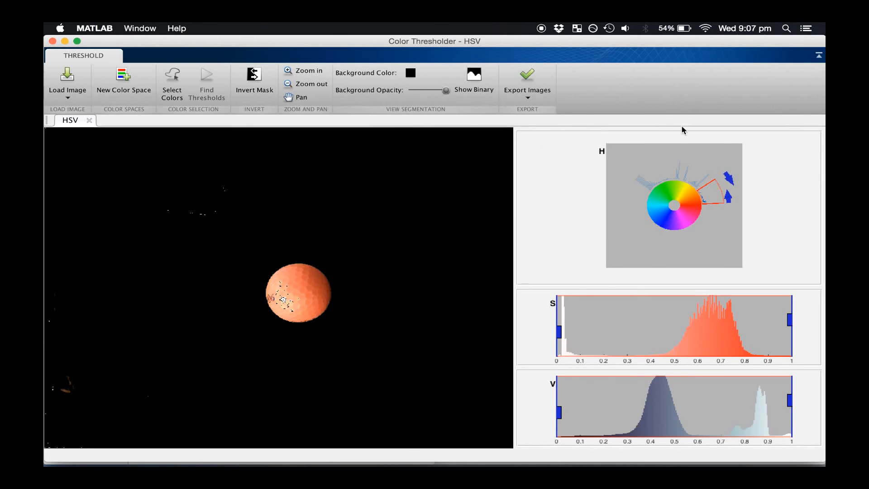